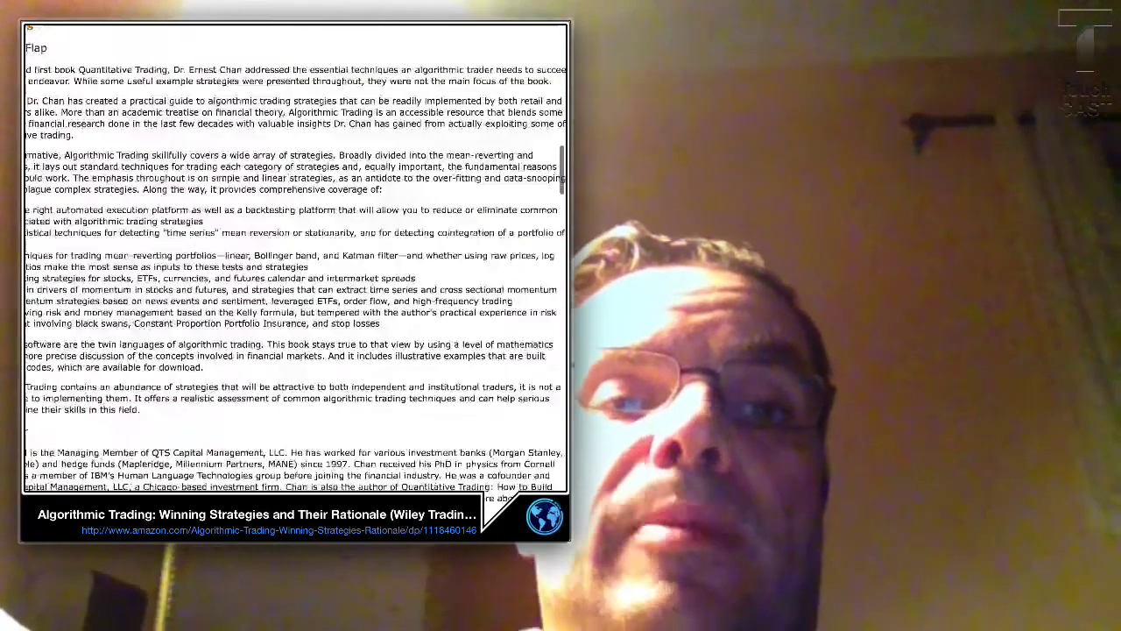
pyautogui.scroll(-3)
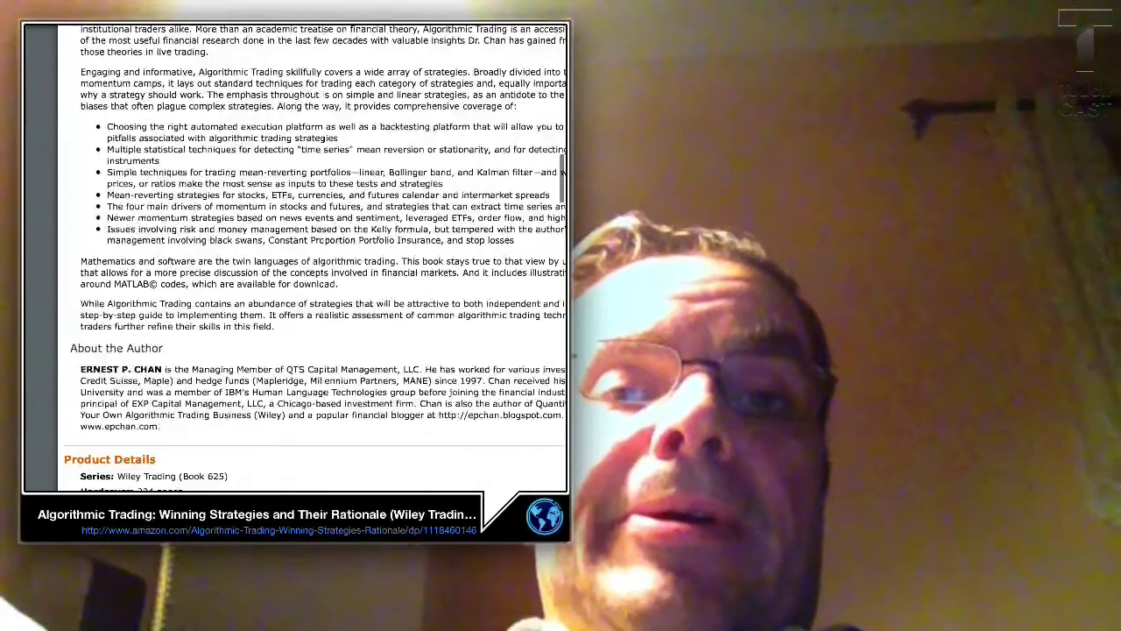